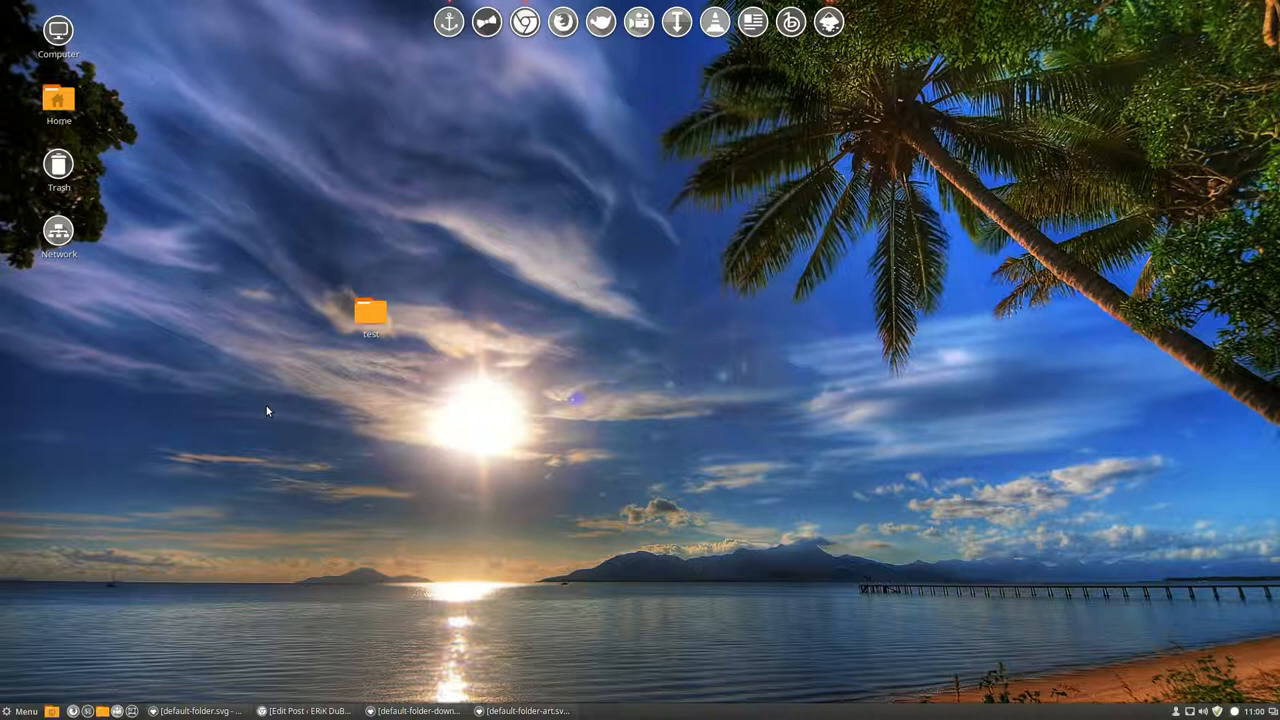
Step: Browse from the desktop test folder into Sardi > Sardi Mono Numix > scalable > places, listing its gray folder images
double_click(372, 312)
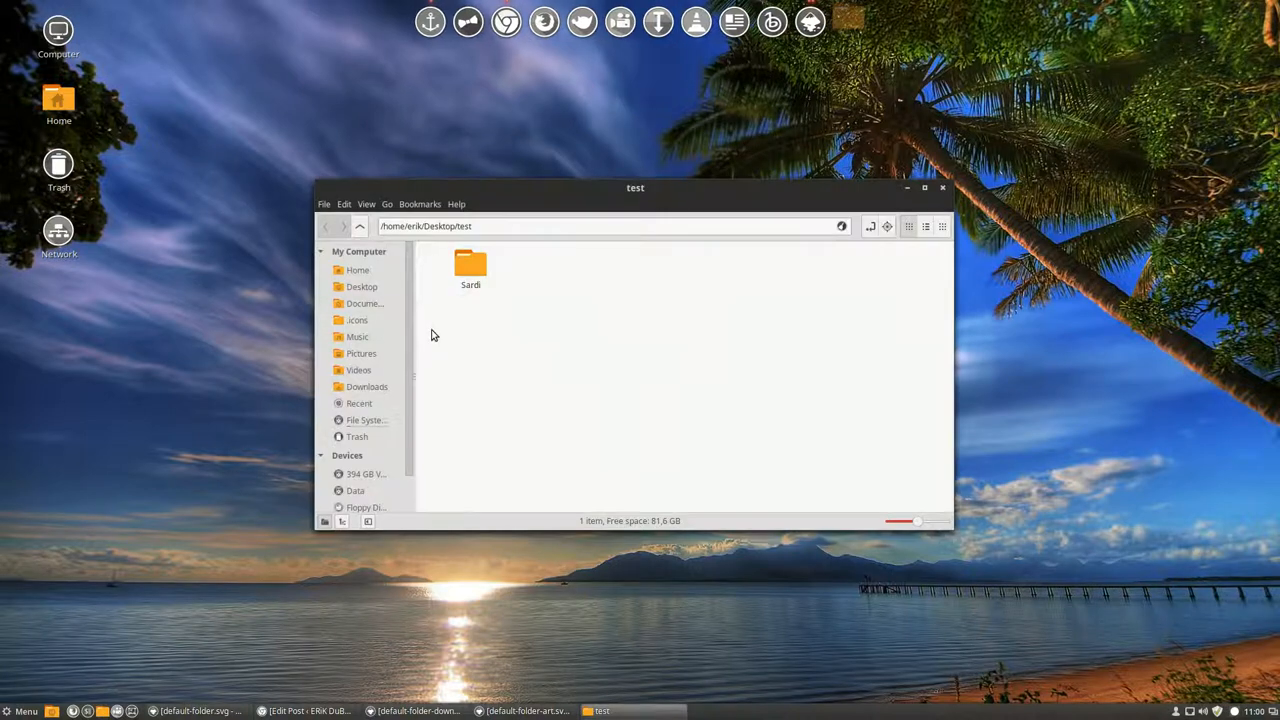
double_click(470, 262)
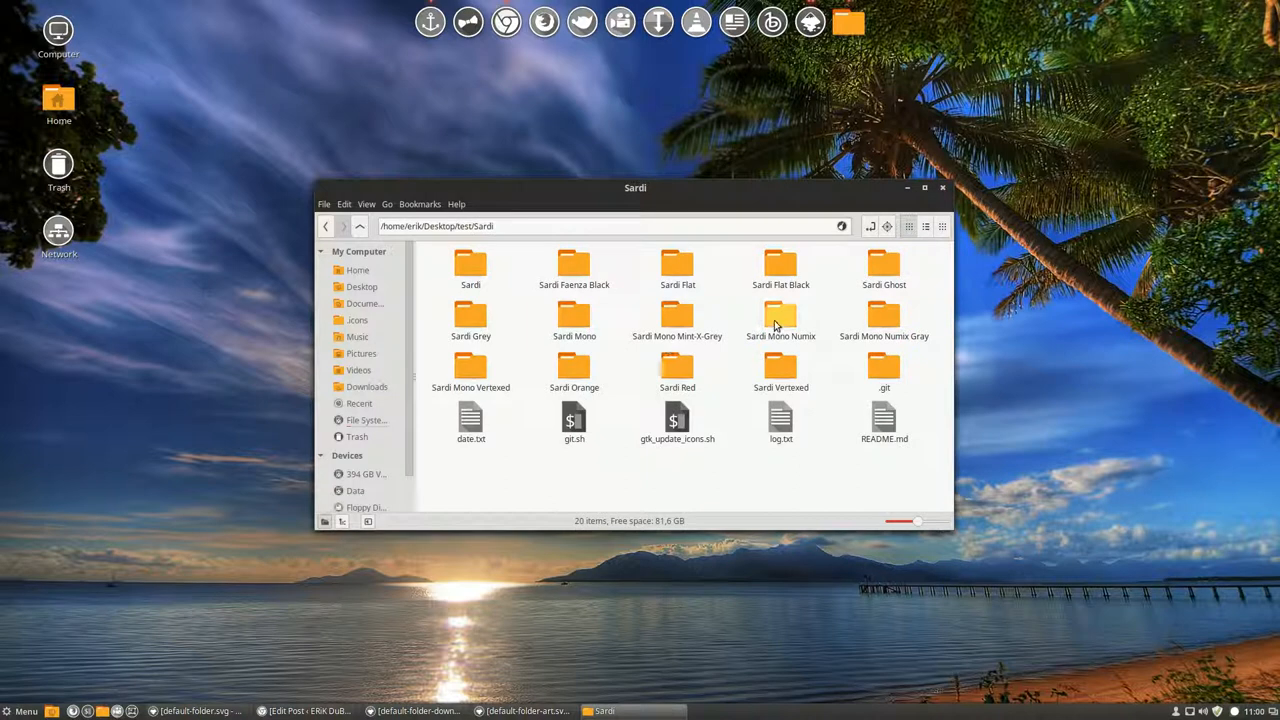
double_click(780, 318)
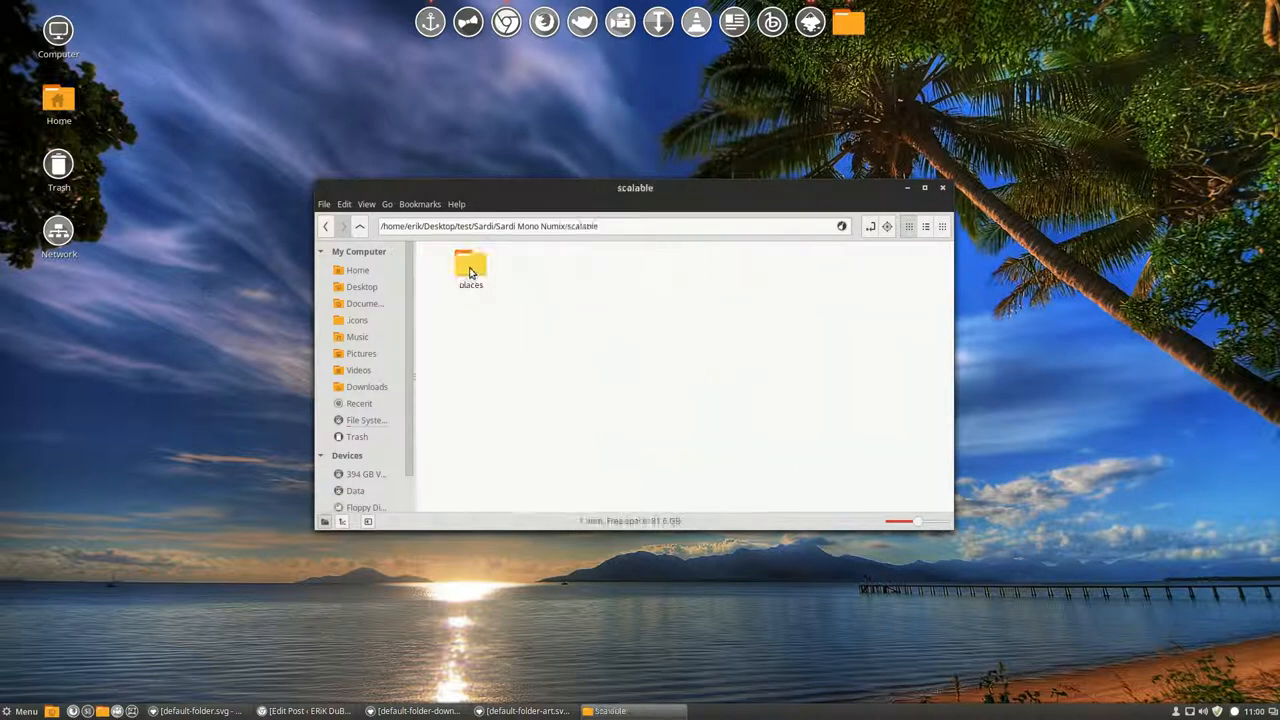
double_click(470, 264)
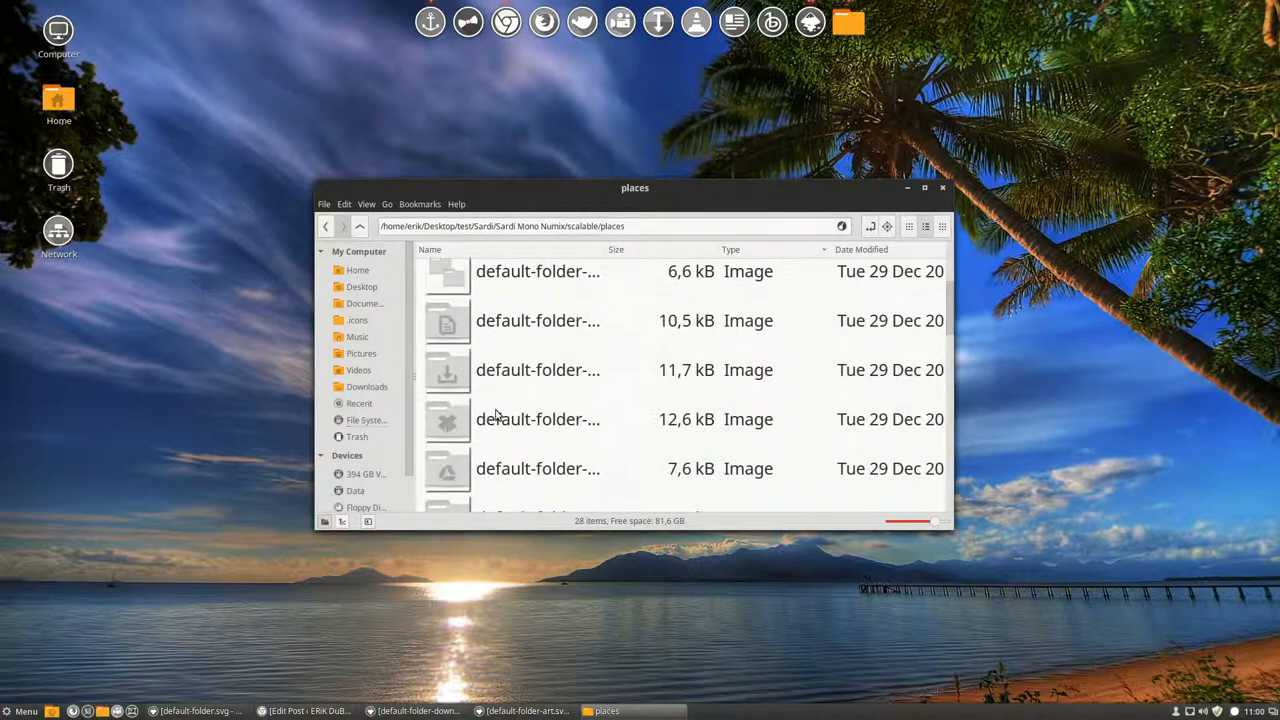
scroll(down, 3)
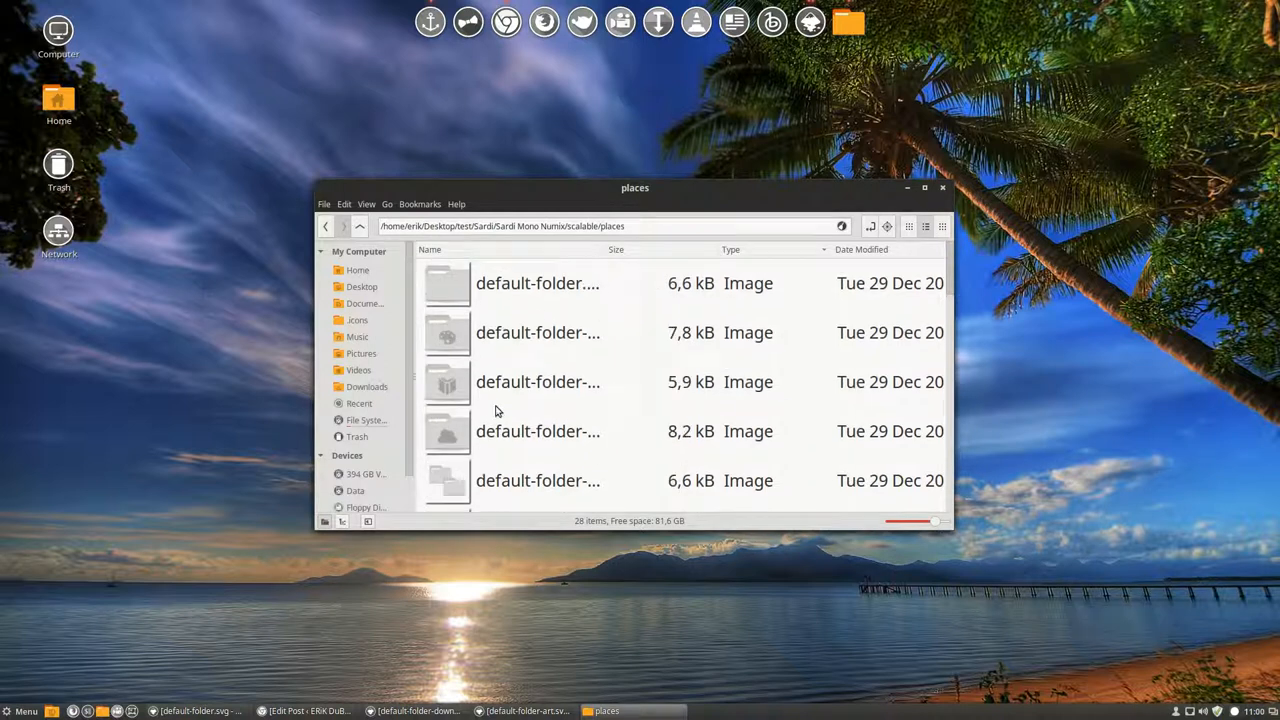
mouse_move(40, 700)
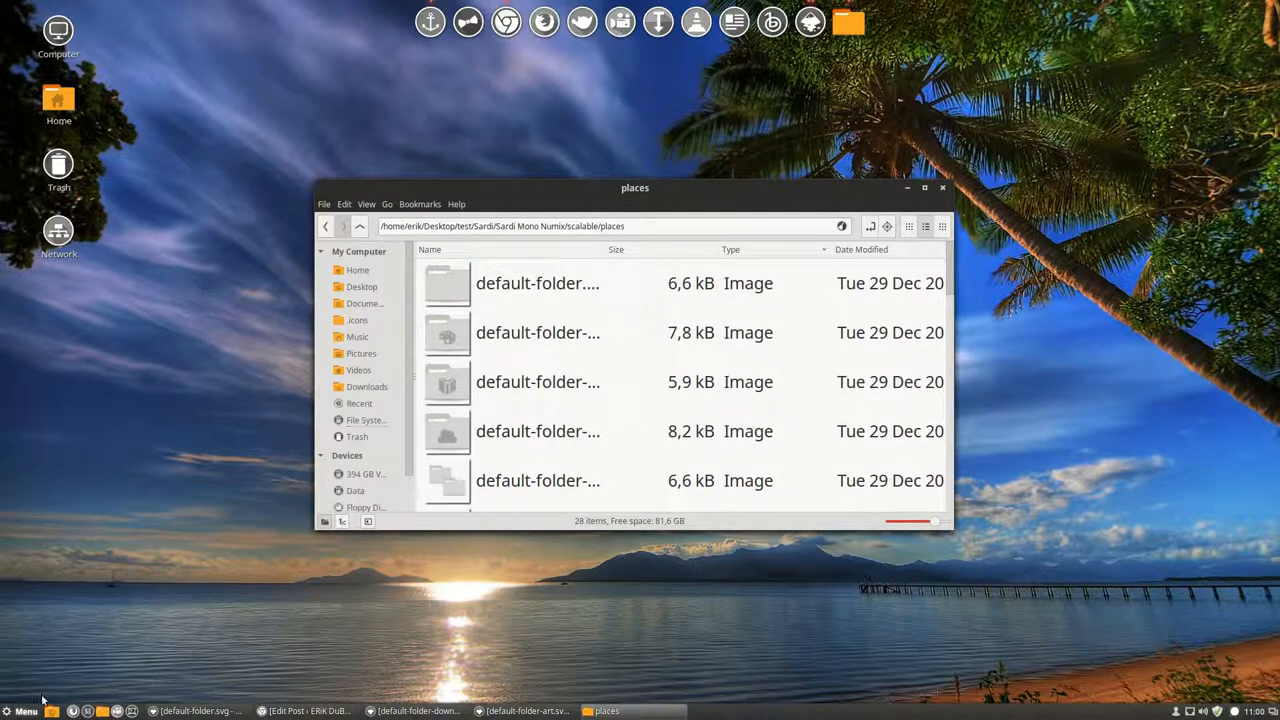
mouse_move(780, 108)
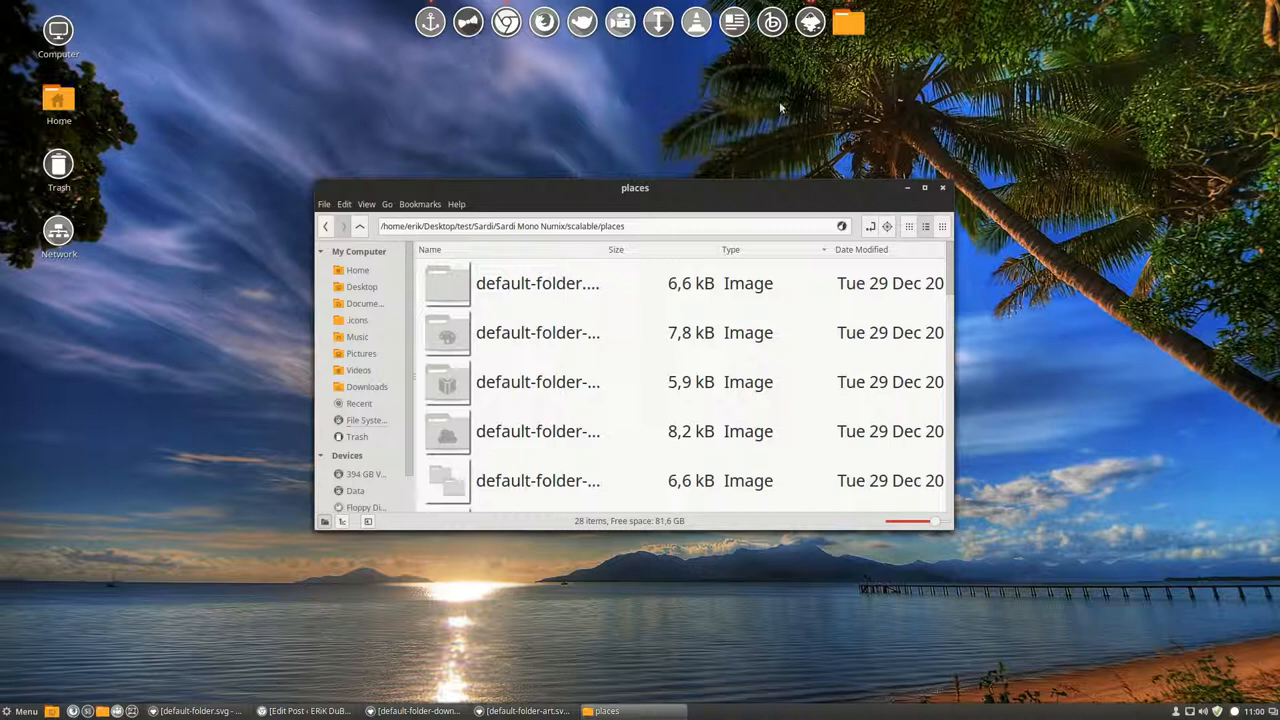
Step: Move the places window aside and confirm Sardi Mono Numix as the icon theme in Themes settings
drag(636, 188, 534, 332)
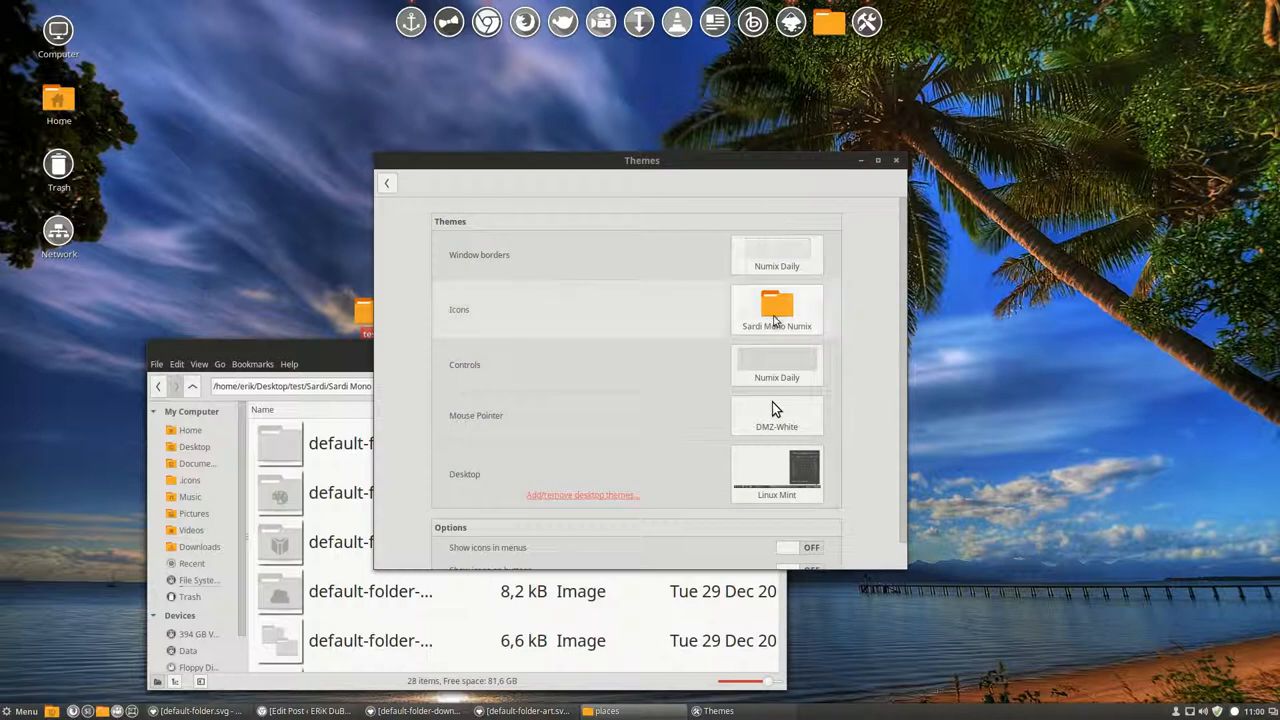
click(776, 308)
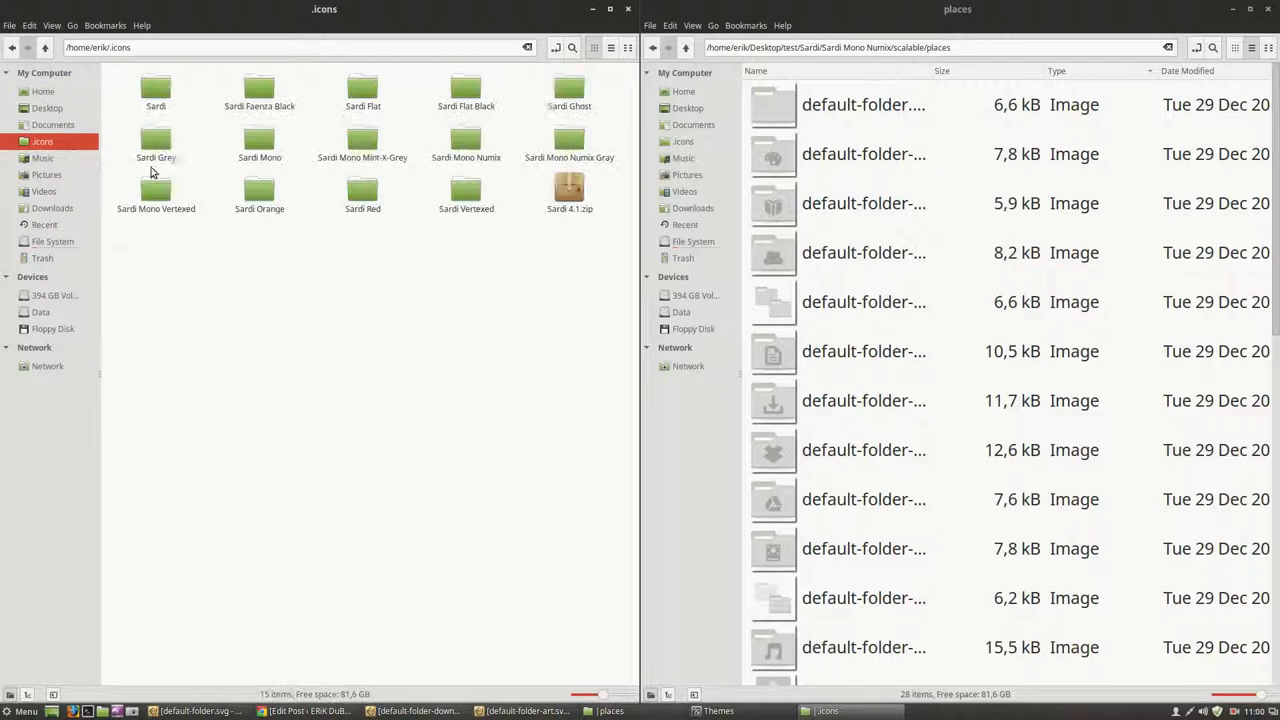
Step: Navigate into the installed ~/.icons/Sardi Mono Numix/scalable/places folder, keeping a places (copy) backup
click(466, 140)
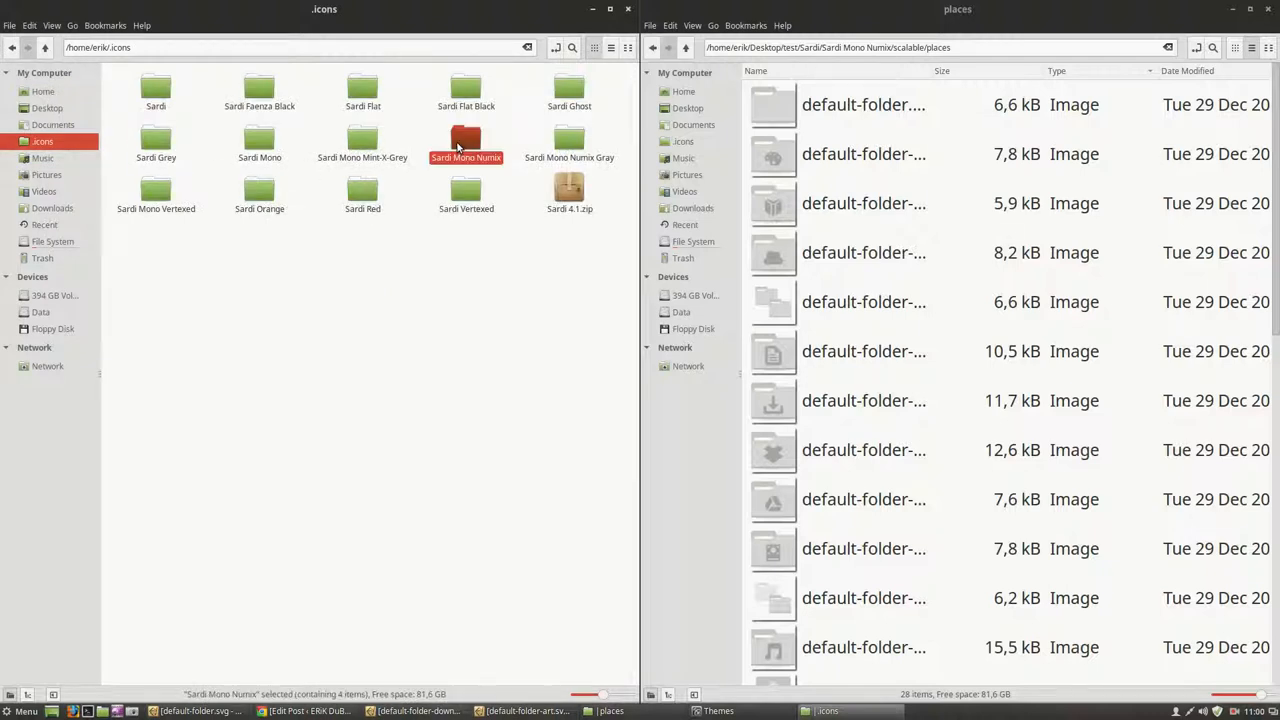
double_click(466, 140)
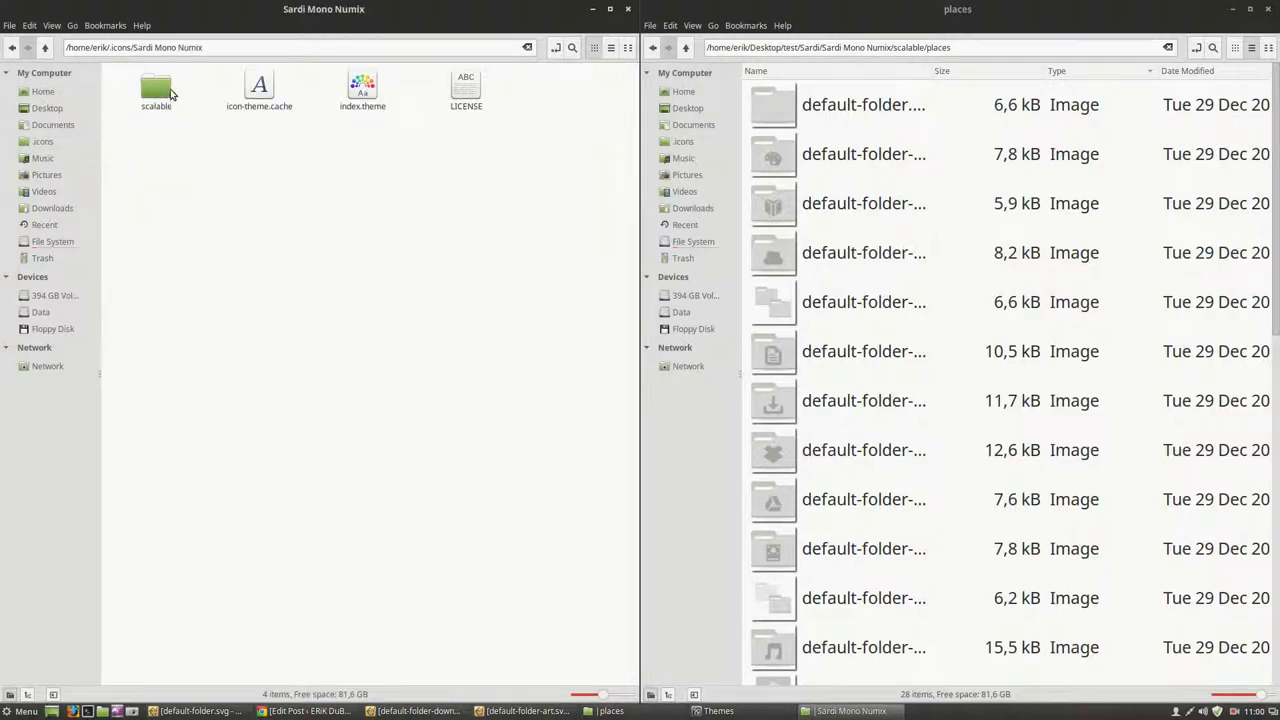
double_click(156, 88)
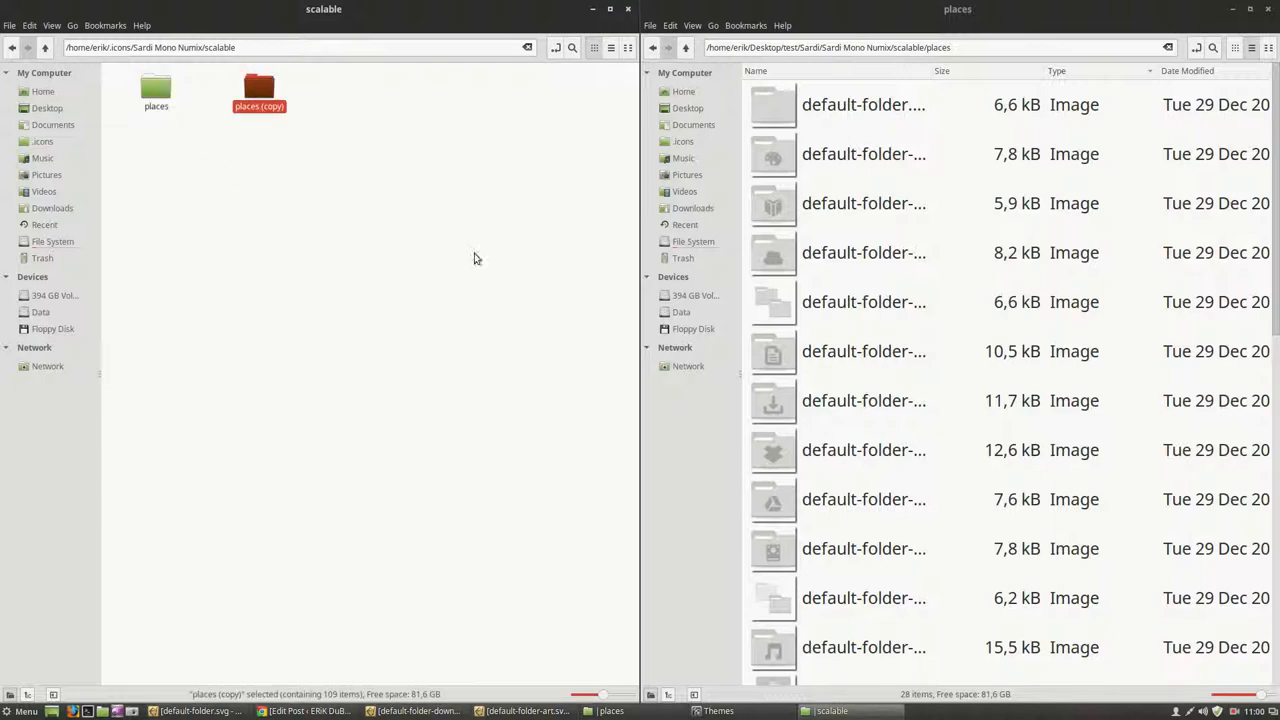
click(156, 90)
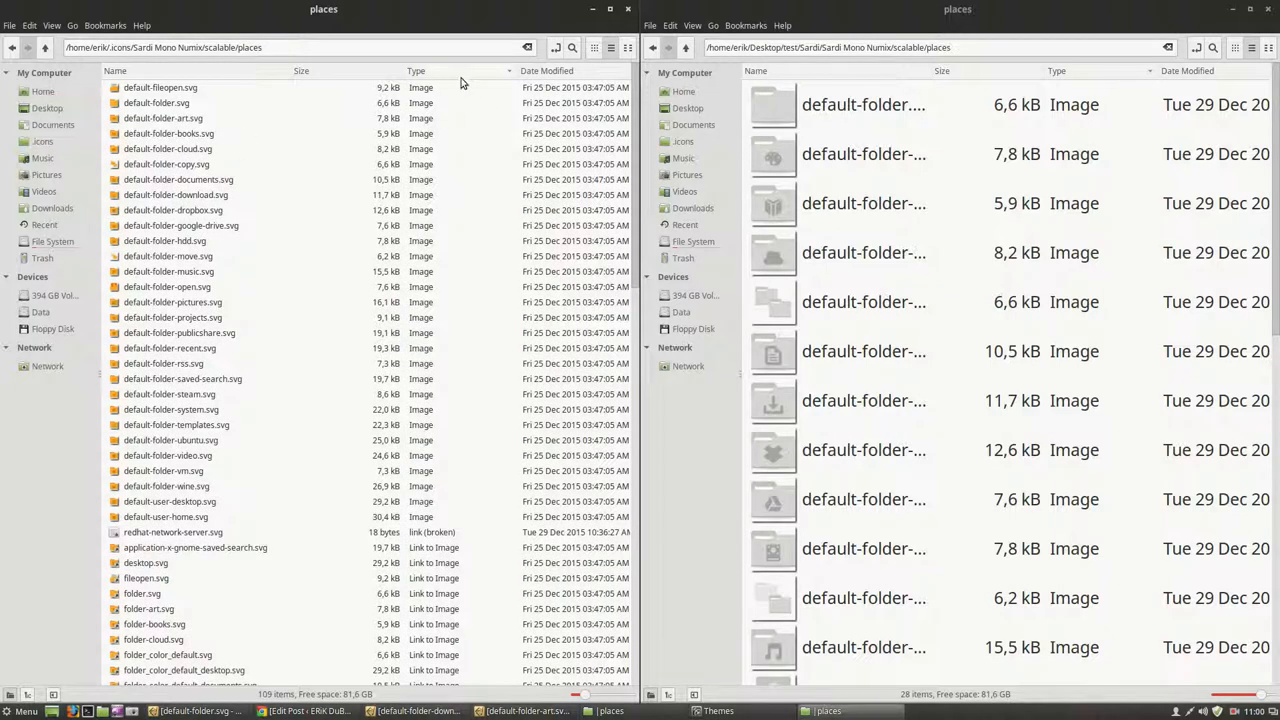
mouse_move(450, 540)
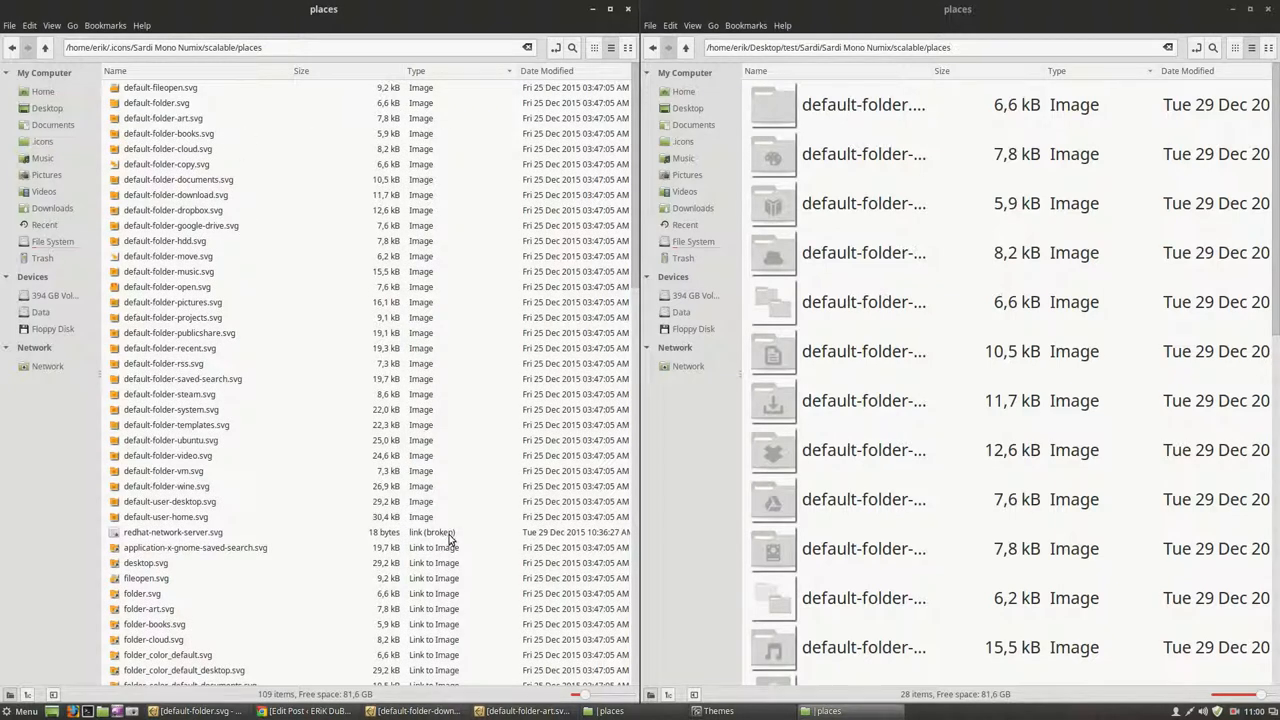
Step: Select all 28 gray default-folder images and paste them over the installed places folder
click(172, 532)
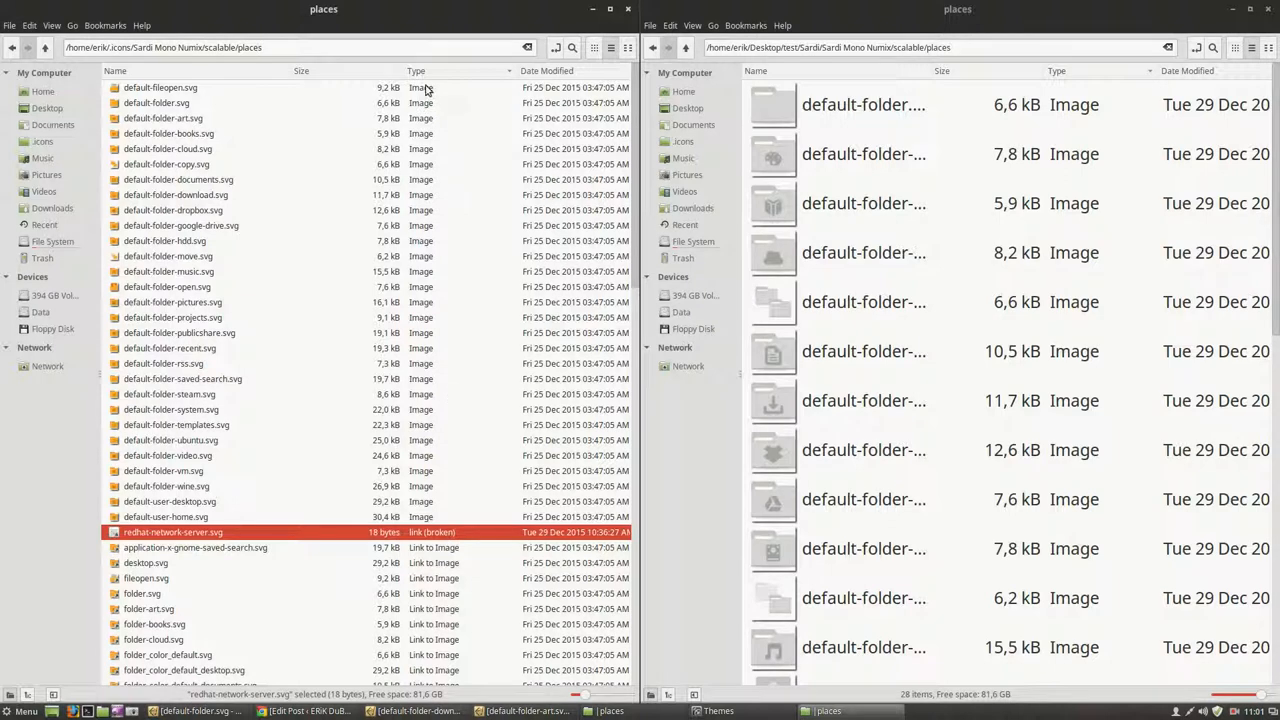
scroll(down, 3)
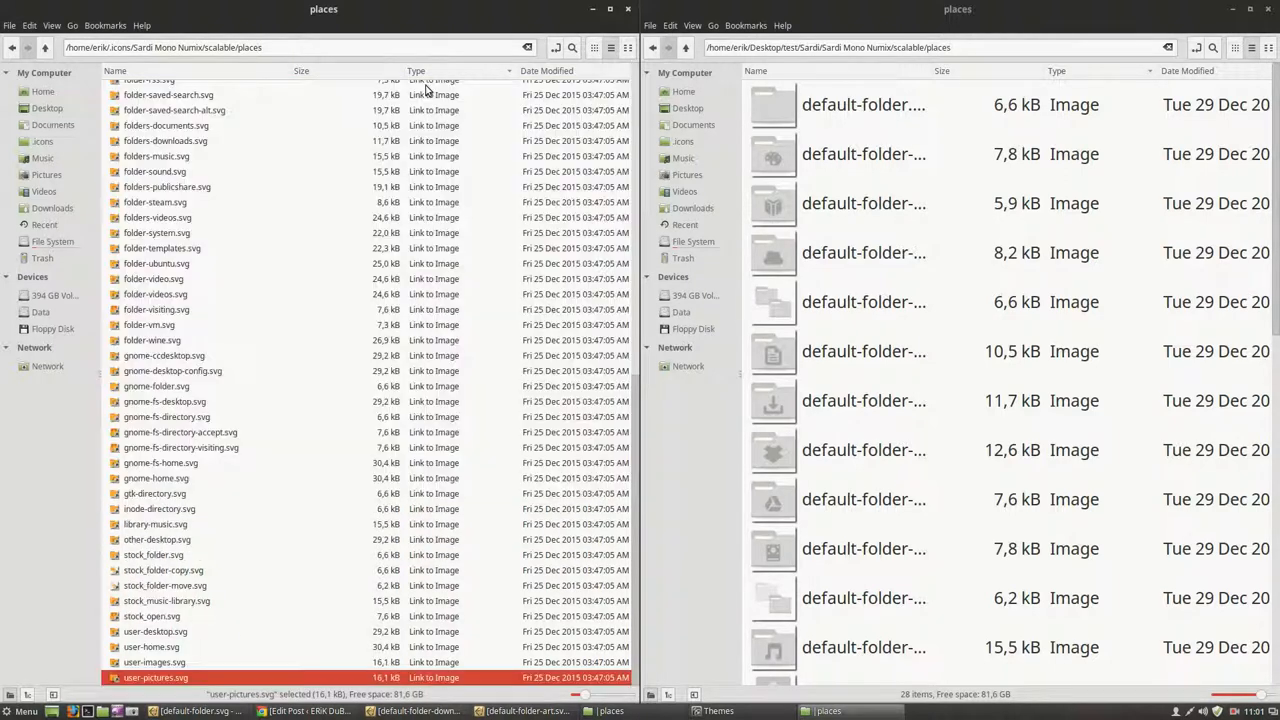
click(864, 252)
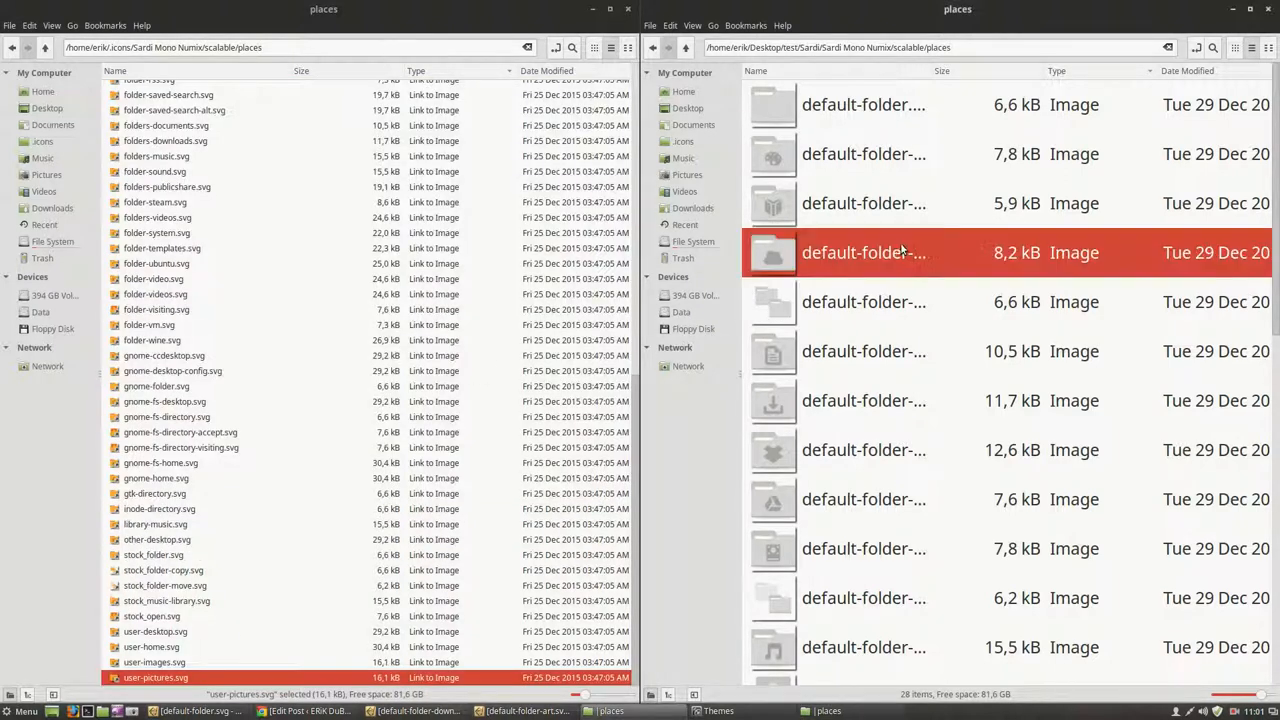
key(ctrl+a)
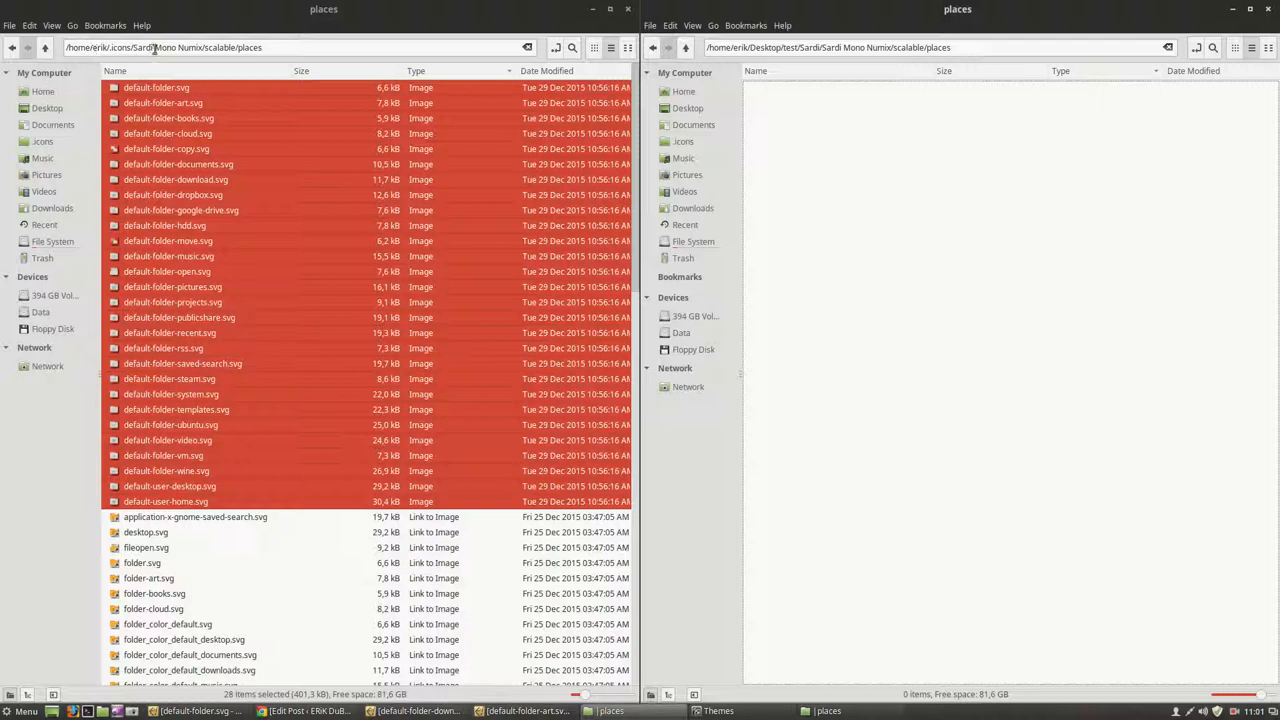
click(180, 316)
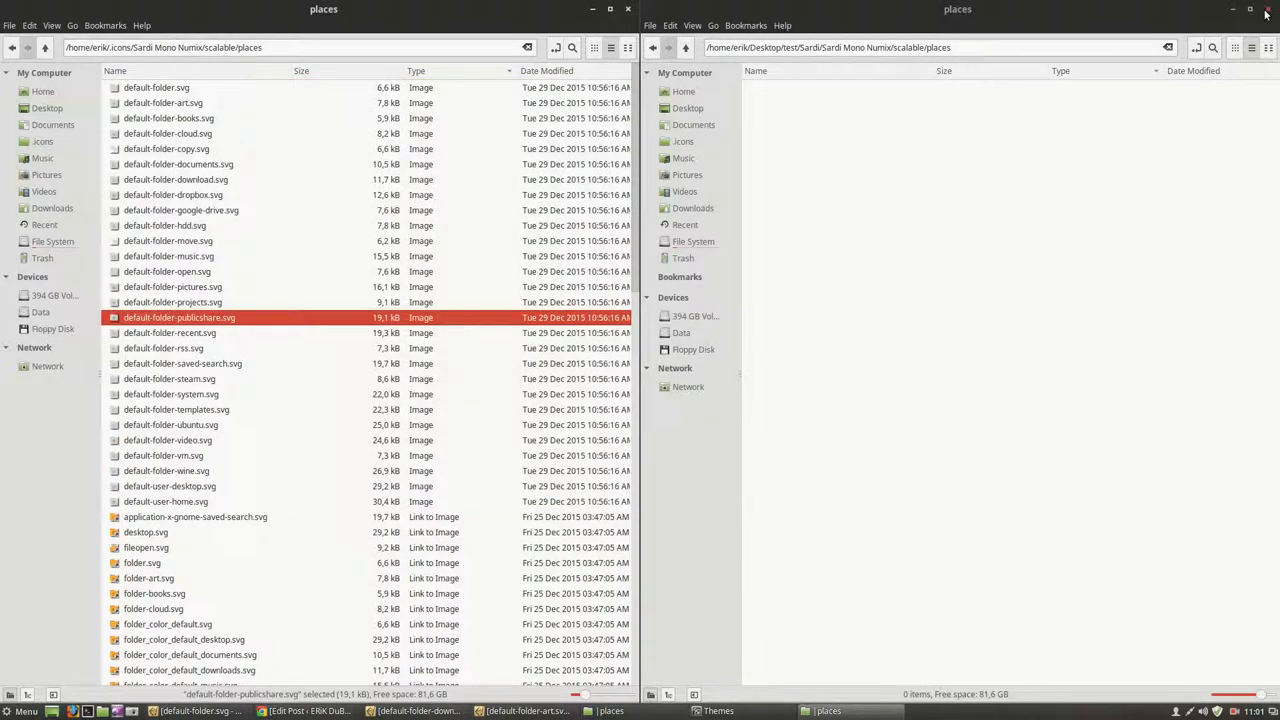
click(684, 92)
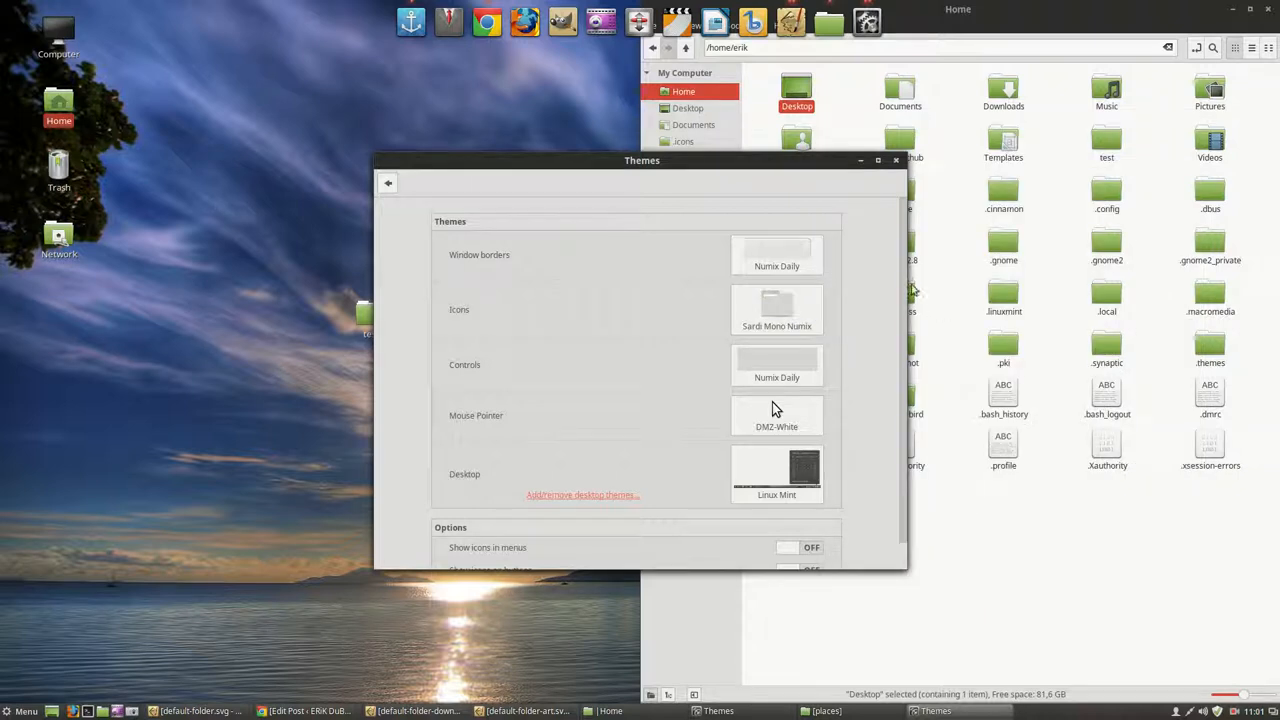
mouse_move(668, 164)
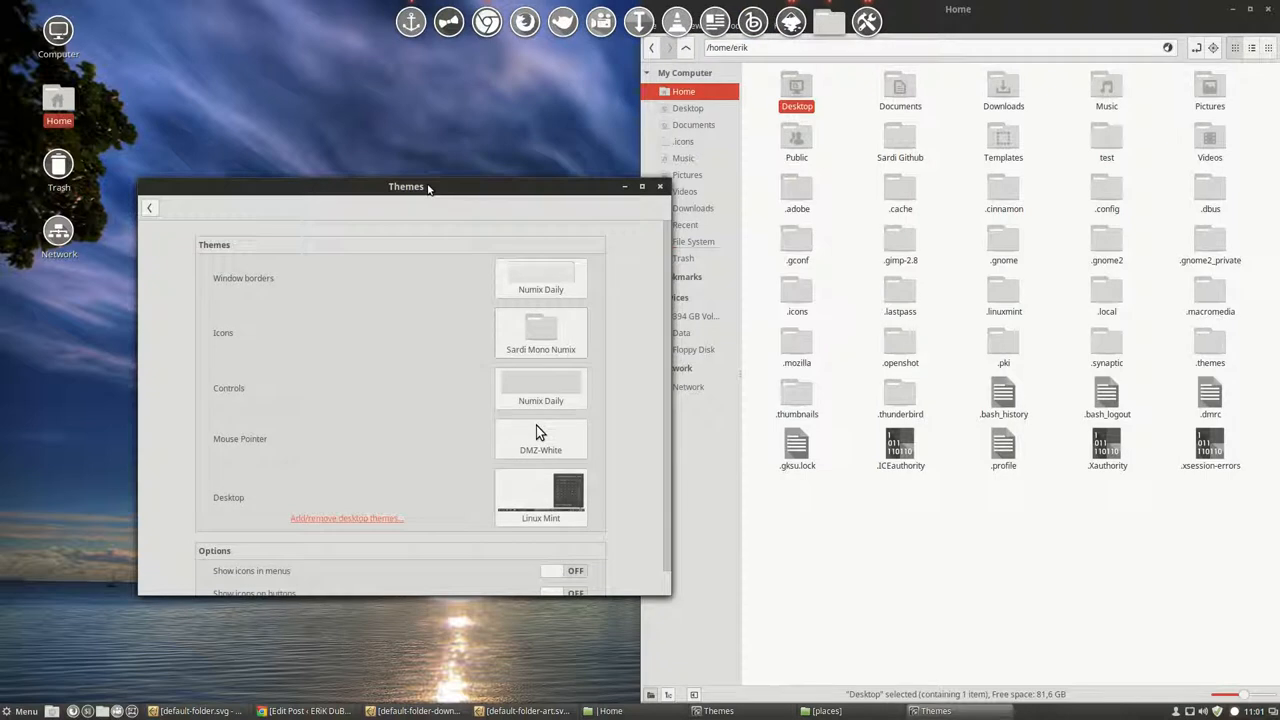
Step: Move the Themes window aside after reapplying Sardi Mono Numix so the gray folder icons show
drag(406, 186, 364, 256)
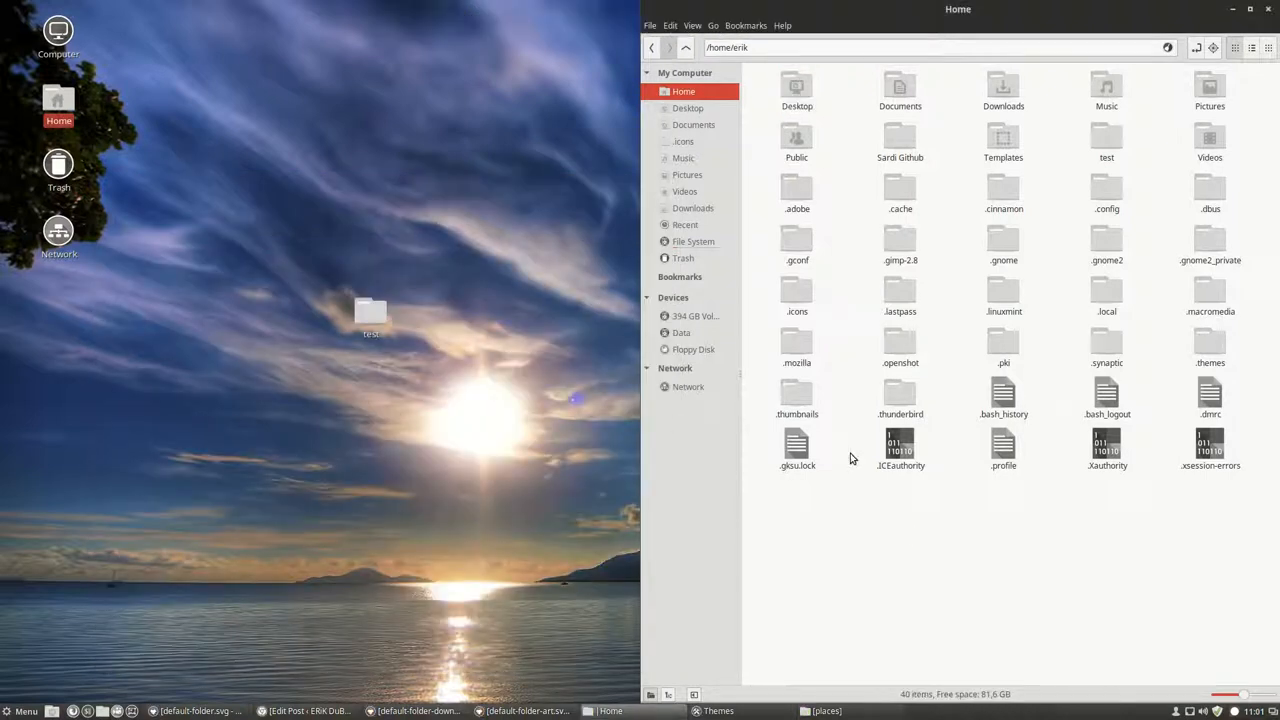
Step: Visit Desktop, Documents, Music and Pictures to verify each shows the new gray folder icon
click(688, 108)
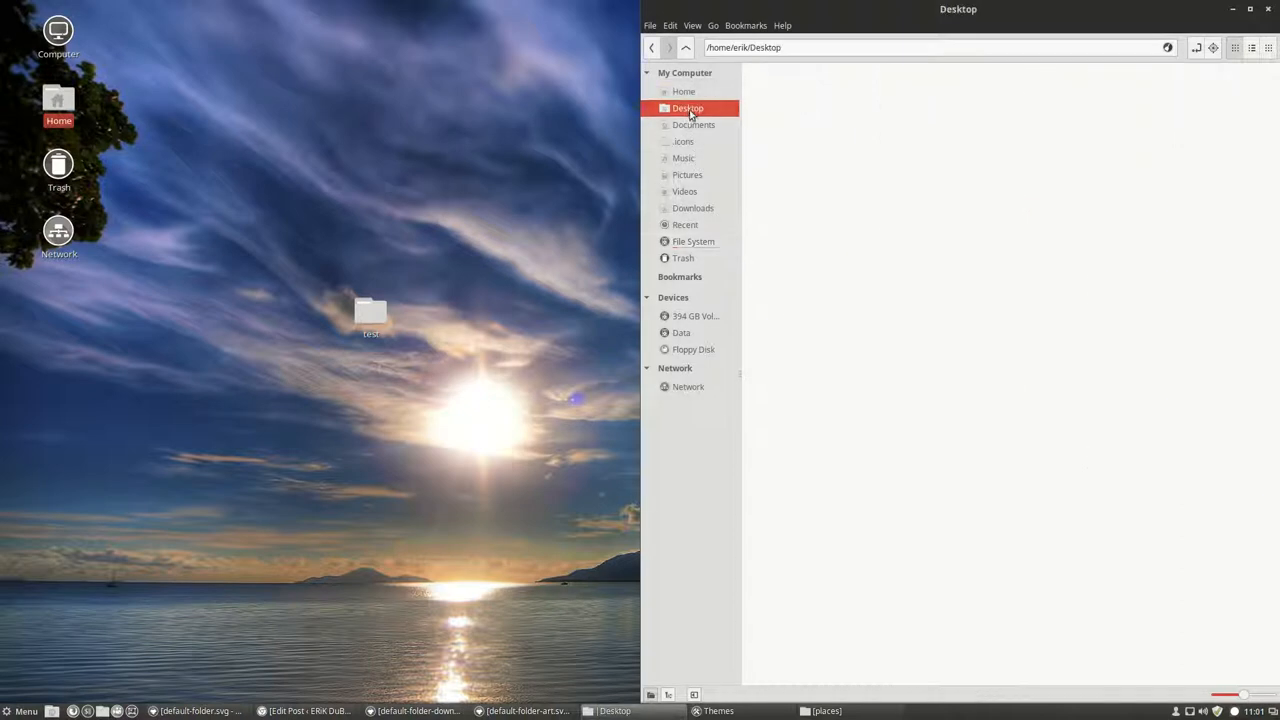
click(692, 124)
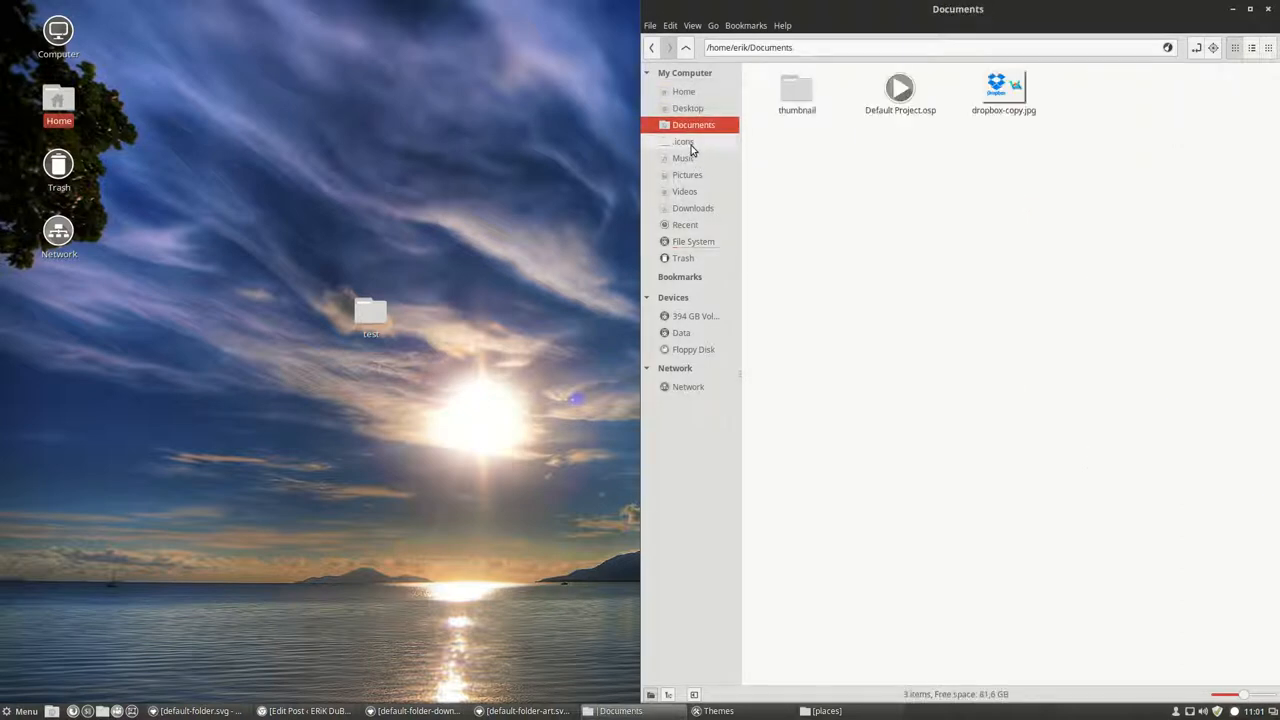
click(684, 158)
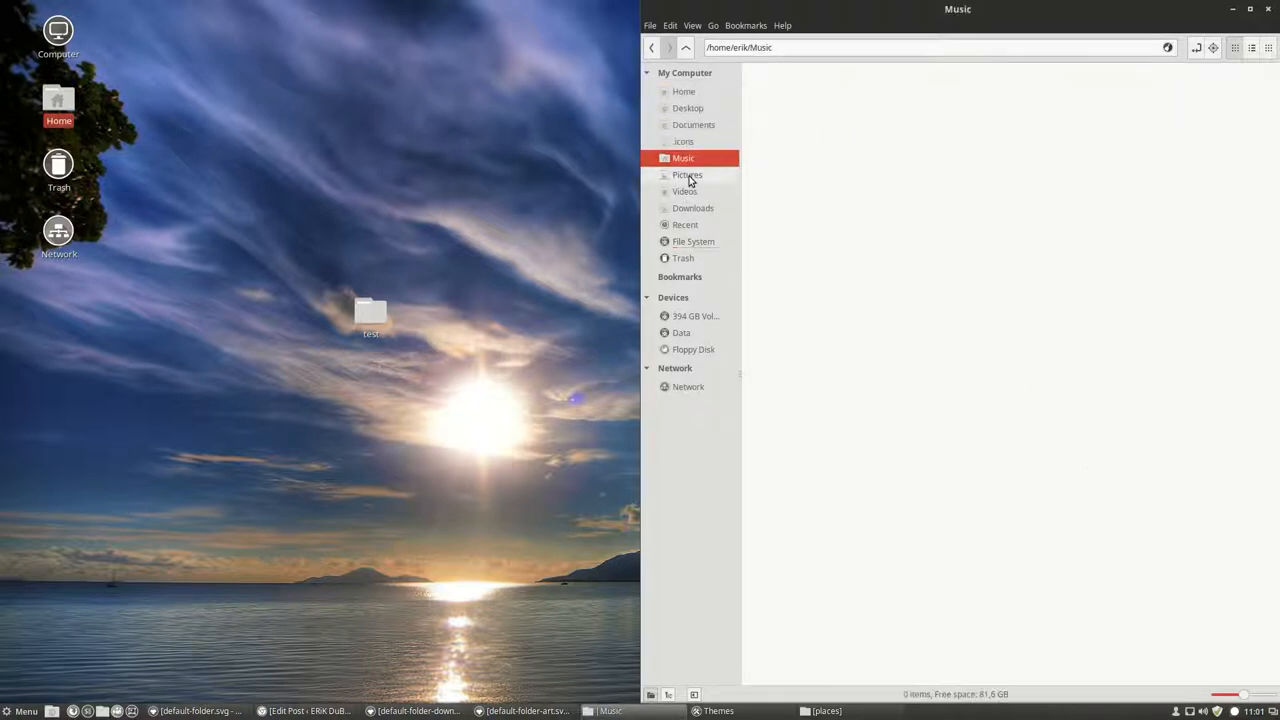
click(688, 174)
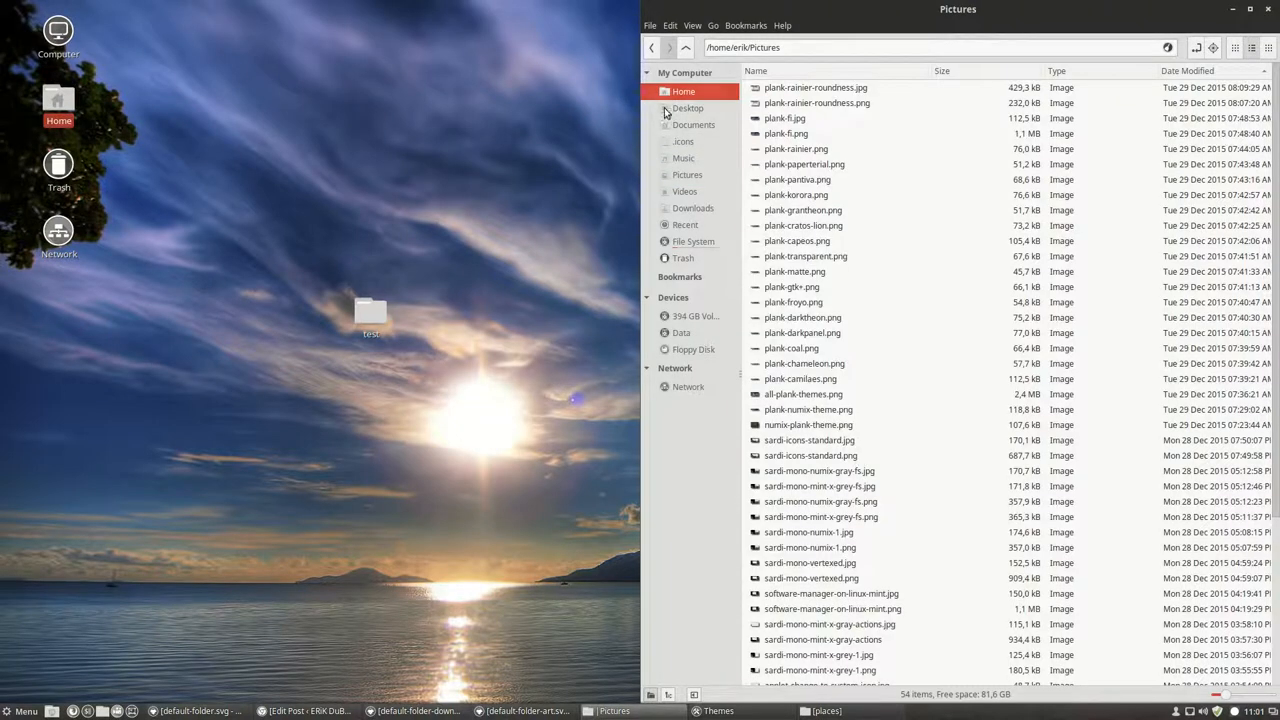
mouse_move(484, 170)
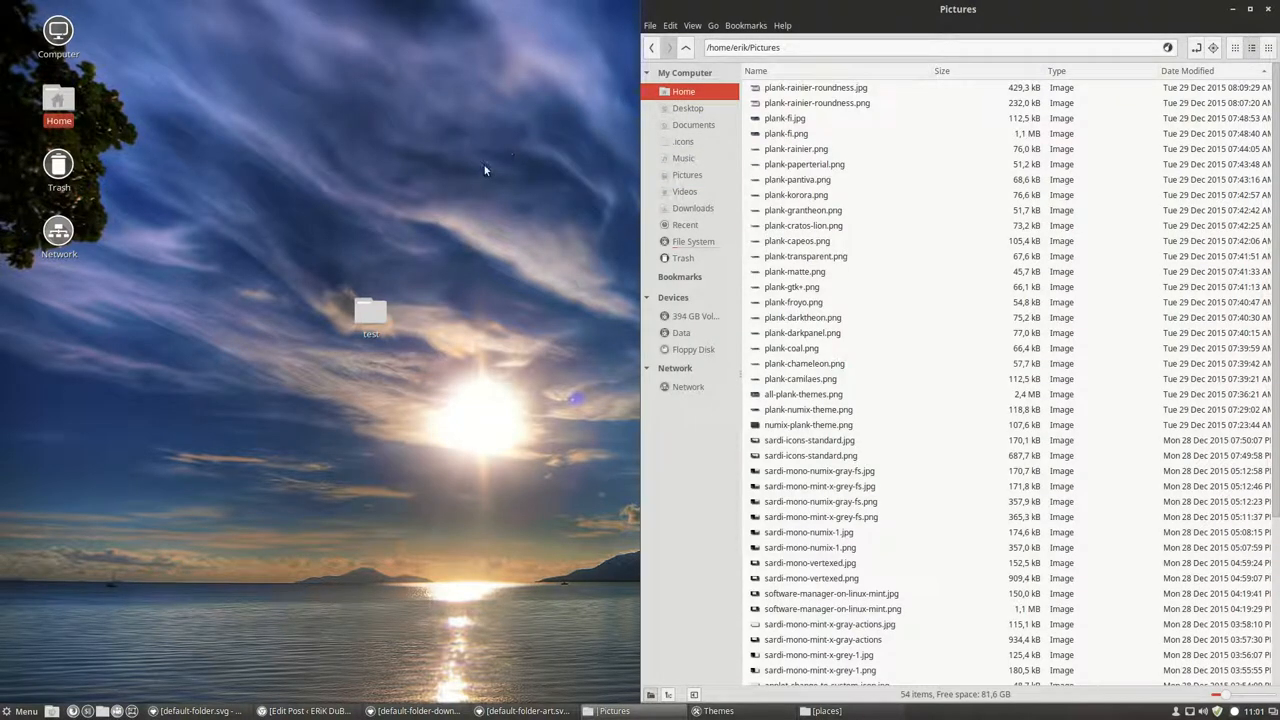